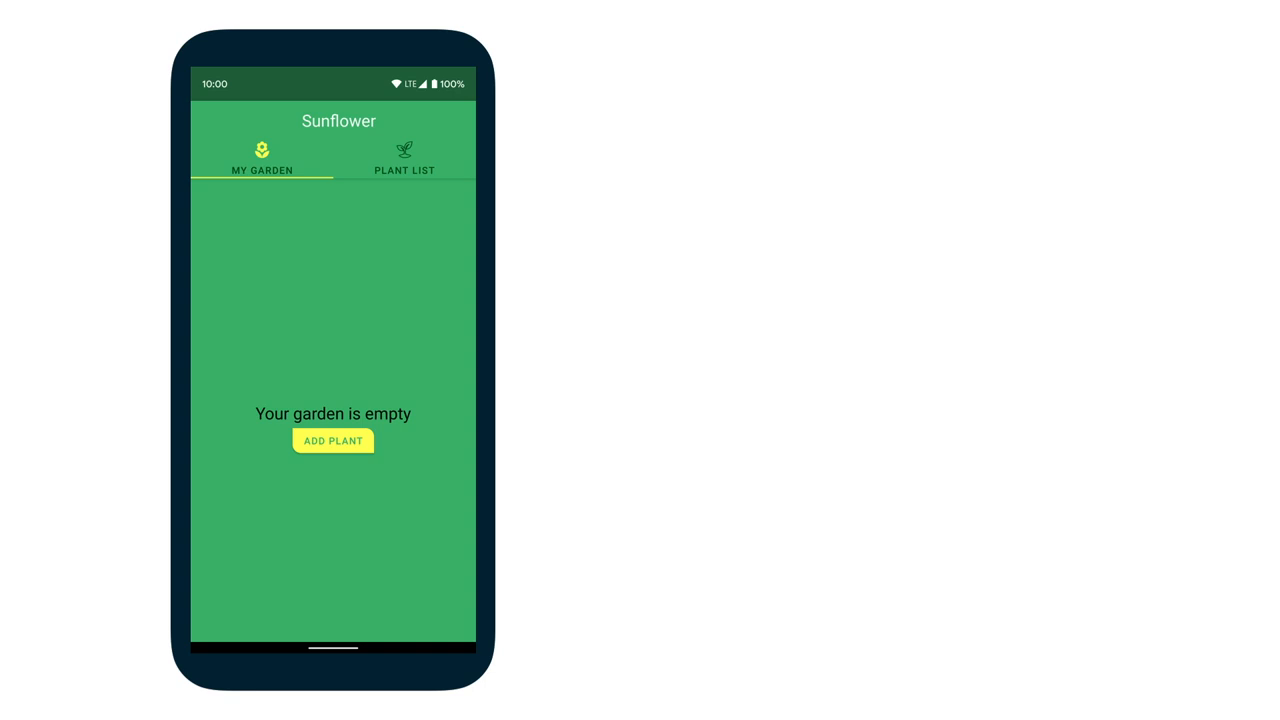
Tap ADD PLANT on the empty My Garden page to show the plant list.
left_click(404, 158)
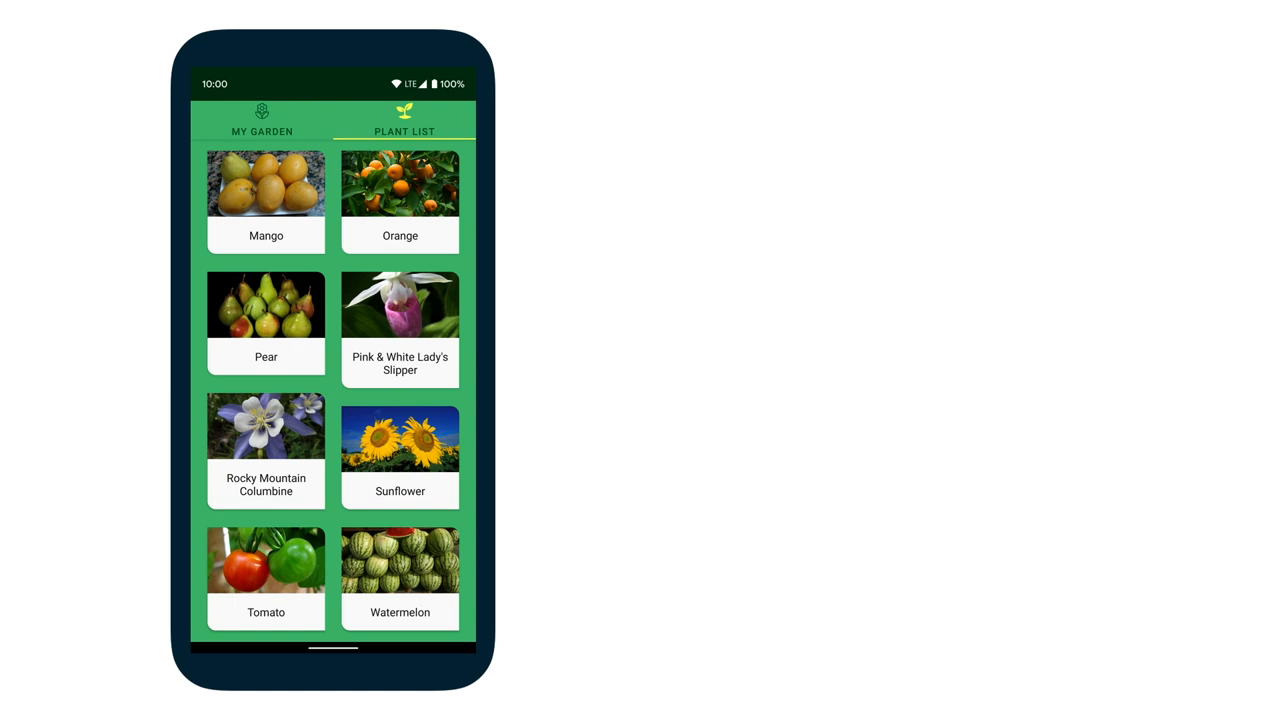
Open the Sunflower card's detail page, showing watering every 3 days.
left_click(400, 440)
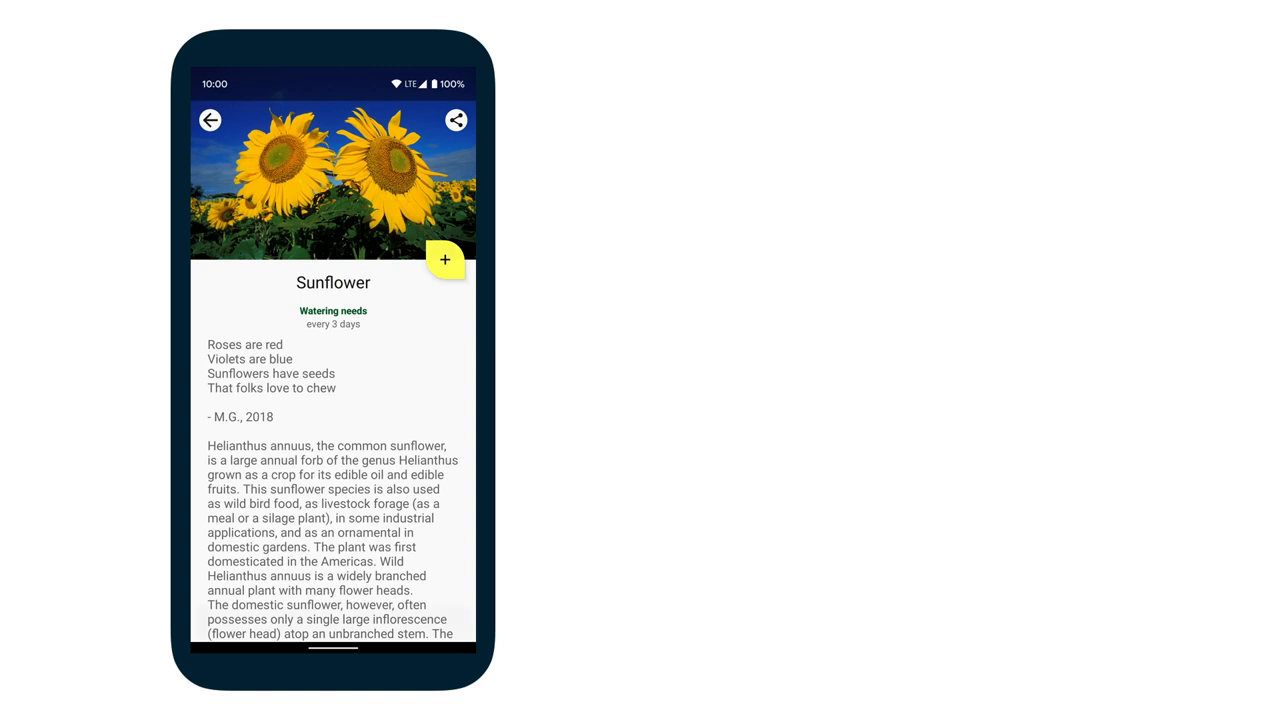
Add Sunflower to the garden and return to My Garden.
left_click(445, 259)
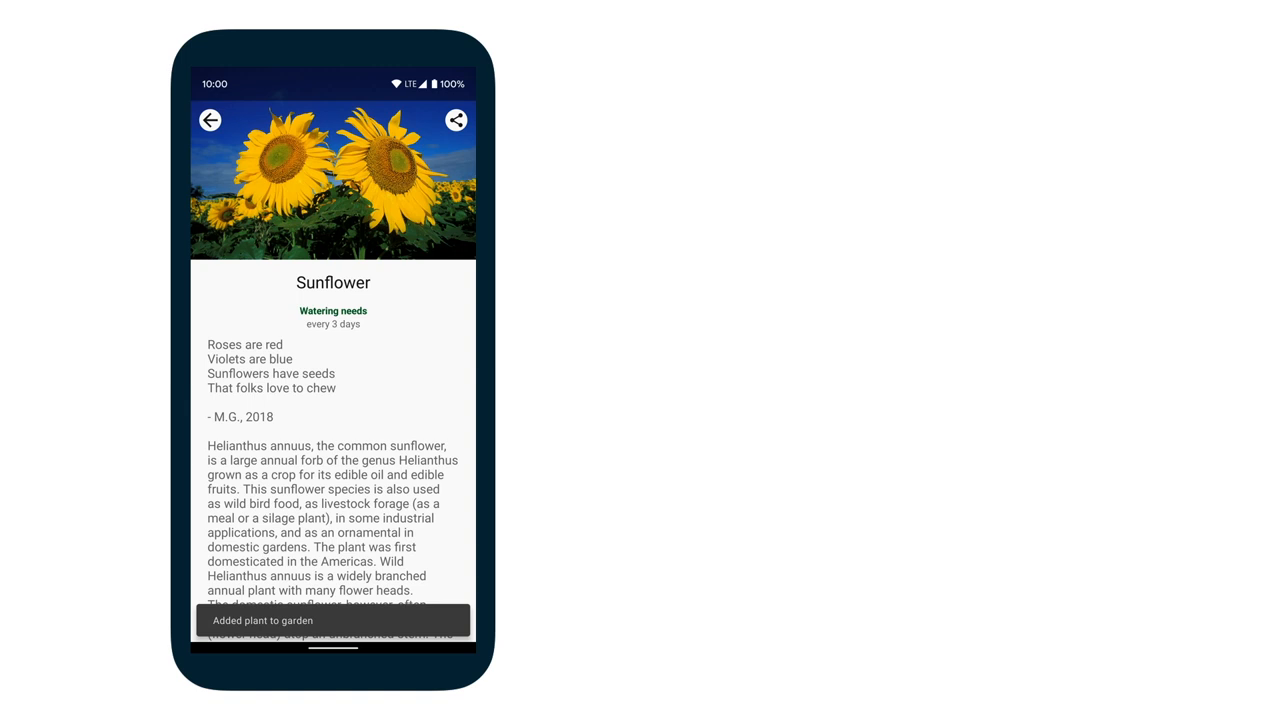
left_click(210, 120)
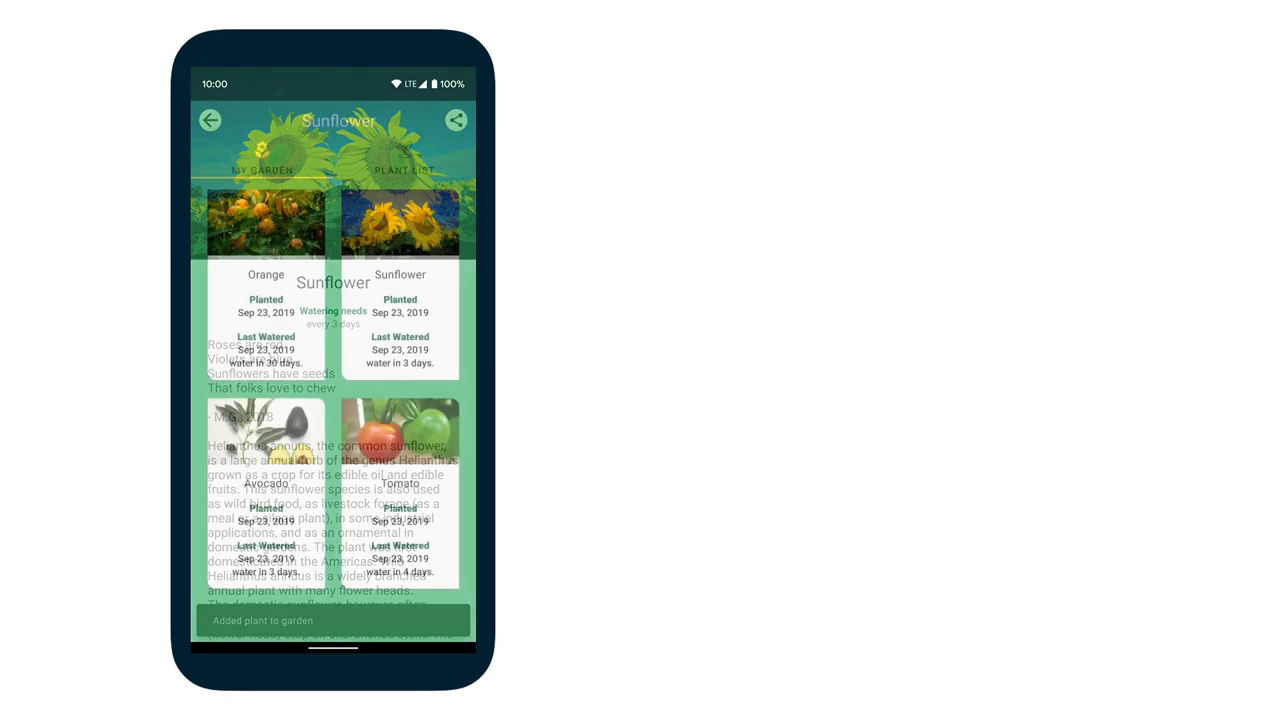